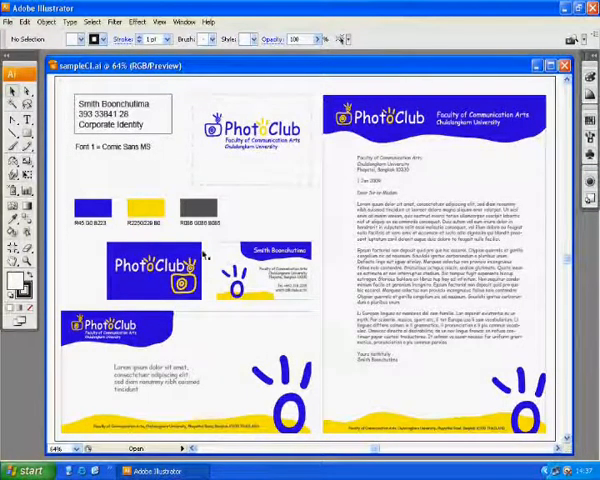
mouse_move(197, 321)
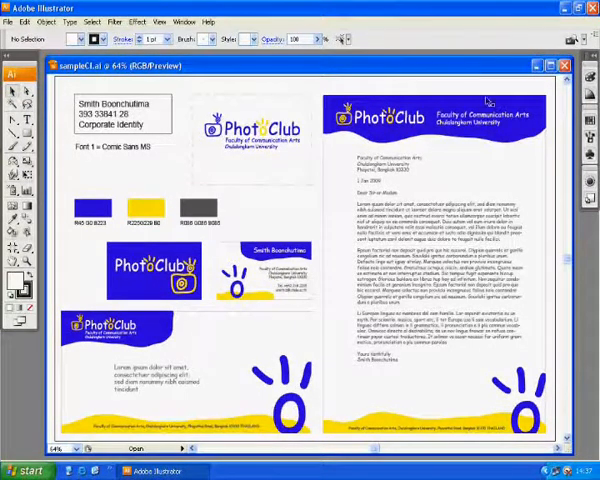
Minimize sampleCI.ai and open the PhotoClub logo .ai file from Week5_Corporate_Identity
left_click(554, 60)
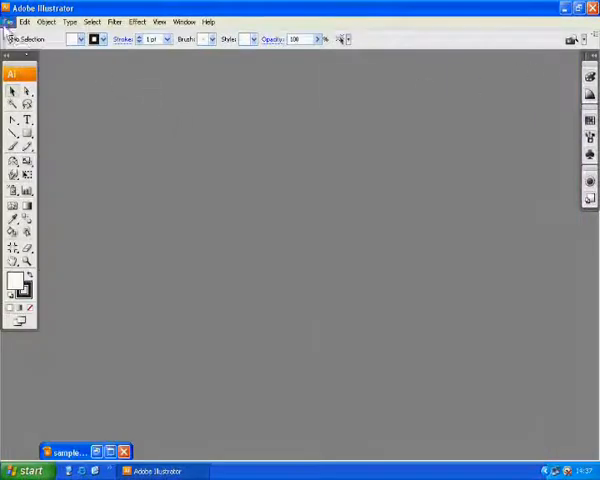
left_click(9, 22)
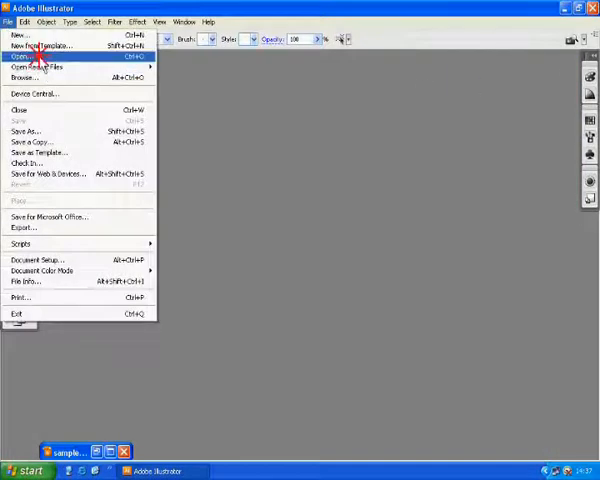
left_click(20, 55)
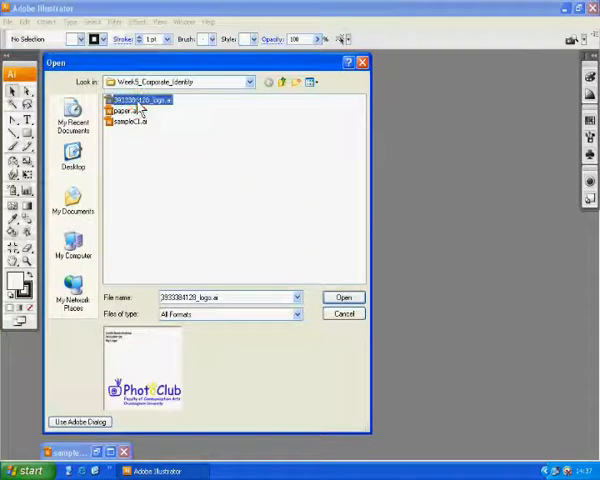
left_click(343, 297)
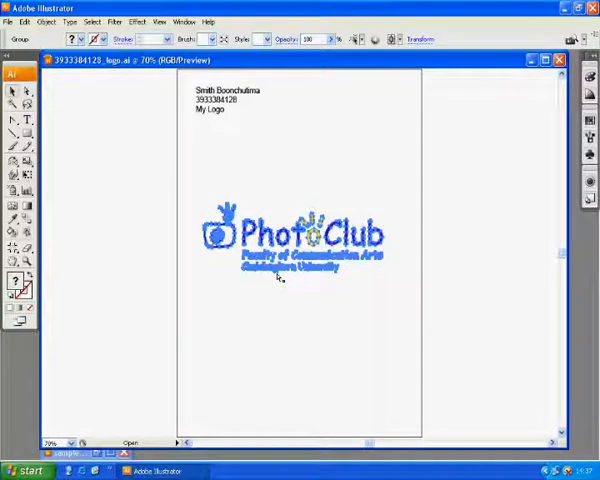
Open paper.ai and accept unlocking and showing its locked hidden layers
left_click(183, 21)
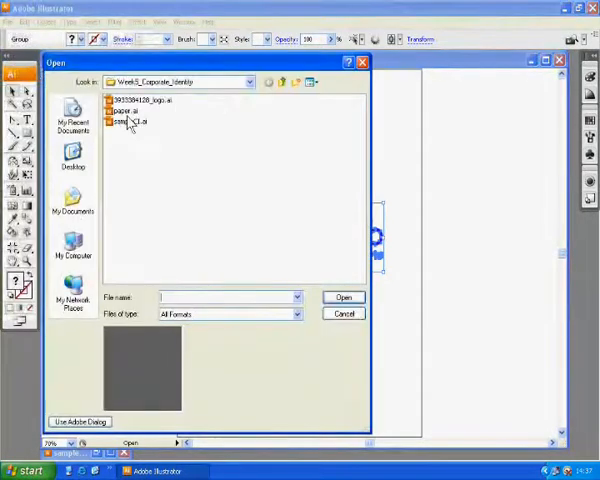
left_click(128, 111)
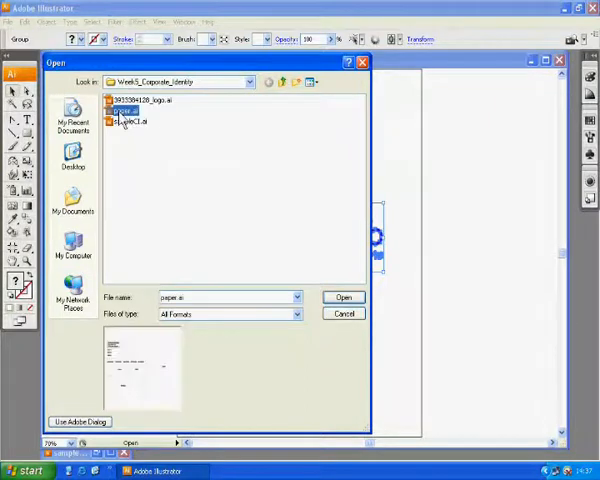
left_click(343, 296)
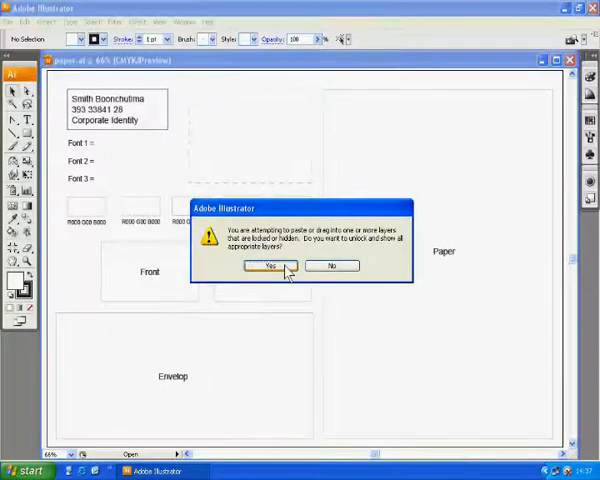
left_click(266, 270)
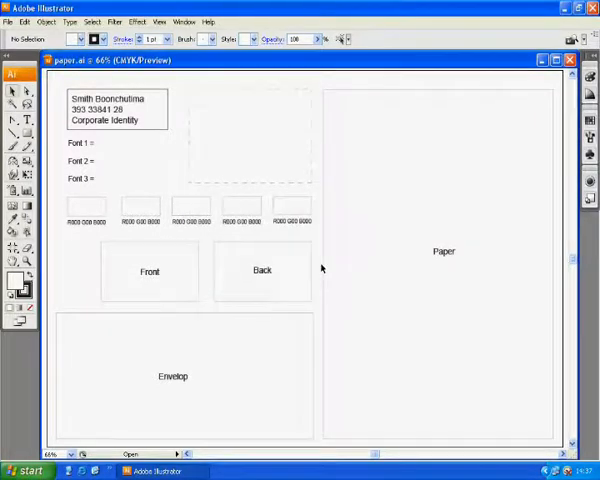
Display the Layers panel from the Window menu, listing the four card layers
left_click(182, 21)
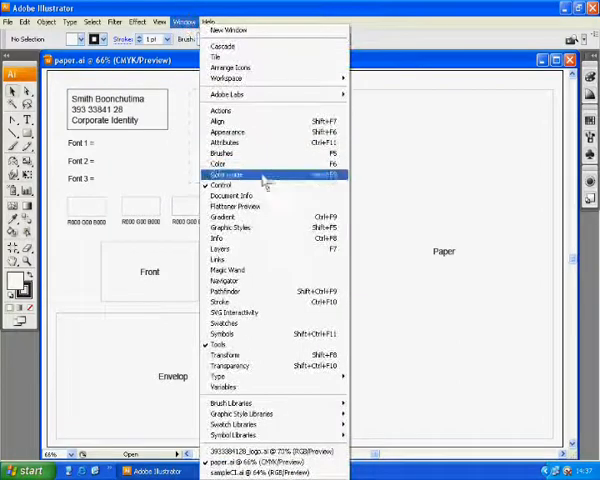
left_click(219, 248)
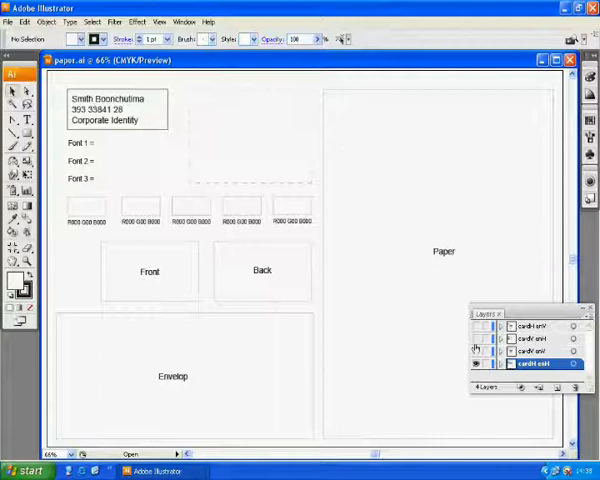
mouse_move(477, 364)
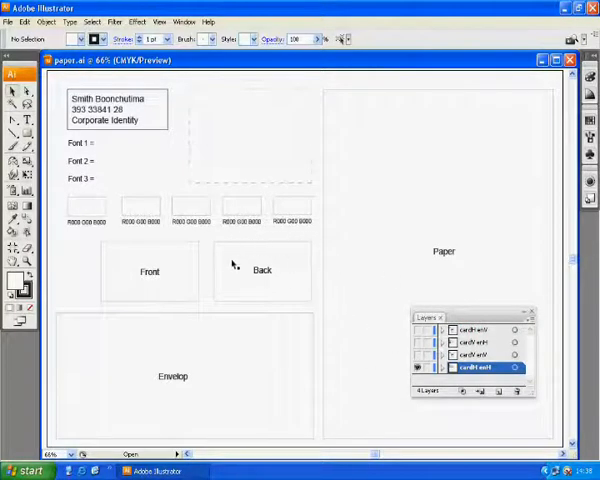
mouse_move(378, 277)
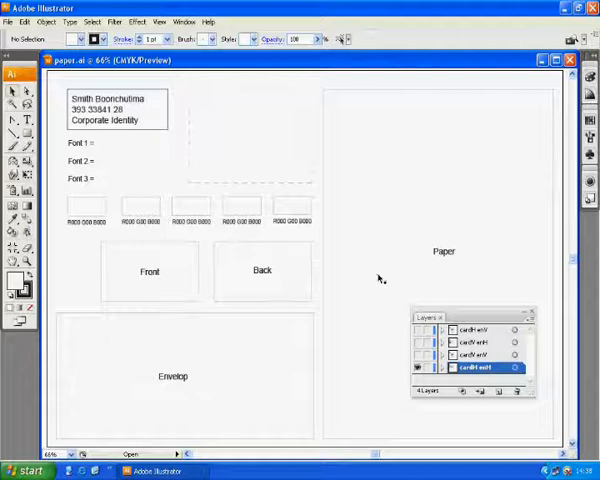
mouse_move(203, 324)
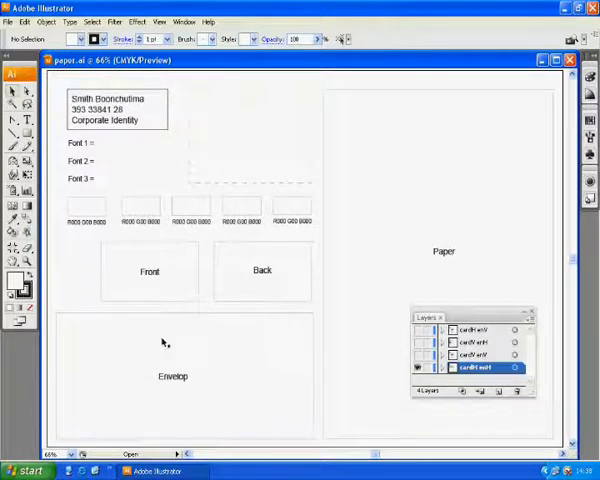
mouse_move(182, 276)
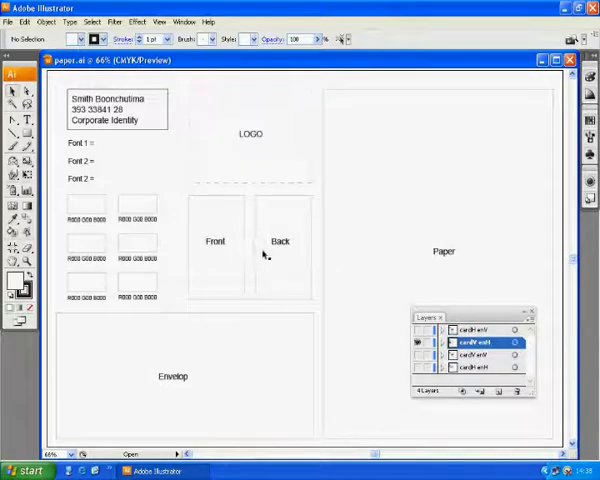
mouse_move(222, 261)
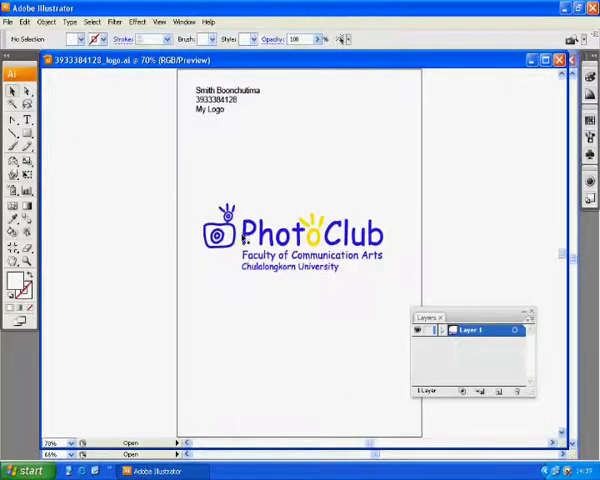
Copy the PhotoClub logo from the logo file and paste it into paper.ai
left_click(184, 21)
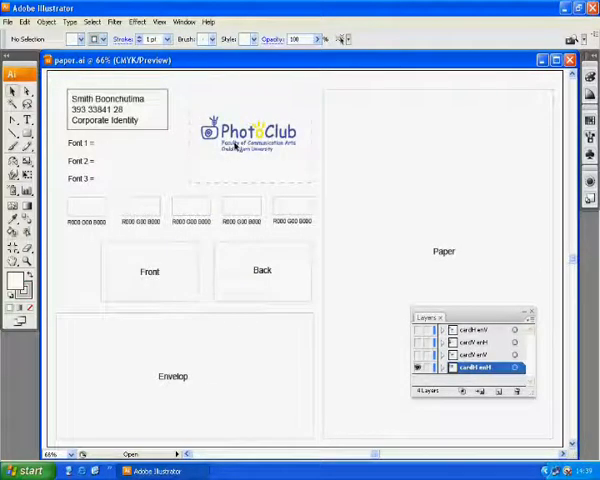
left_click(10, 21)
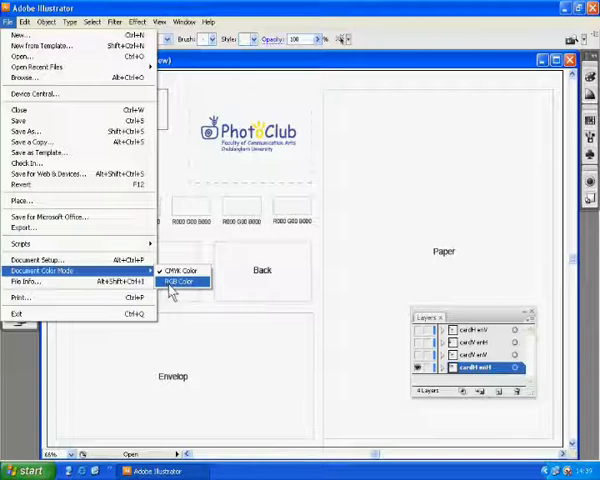
Set paper.ai to RGB Color mode and move the logo into the dashed frame
left_click(187, 281)
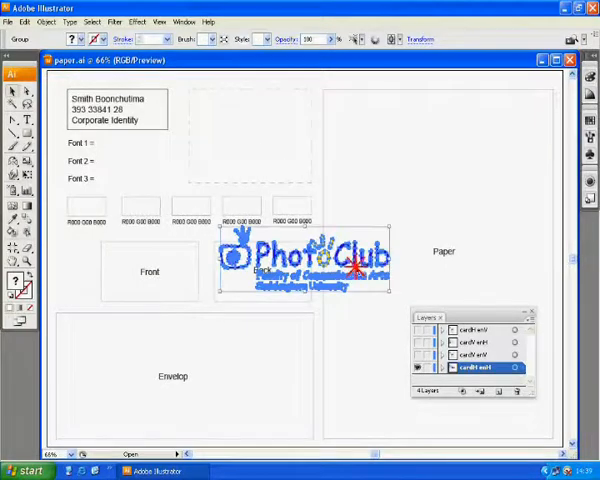
left_click_drag(290, 270, 290, 140)
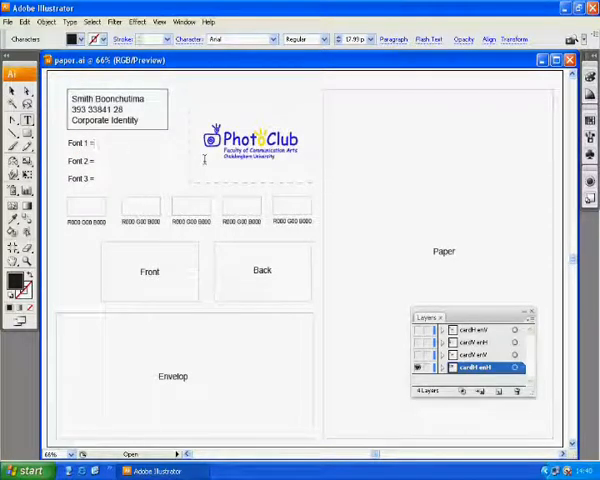
Enter 'Comic Sans' after 'Font 1 =' on the layout
type("Comic")
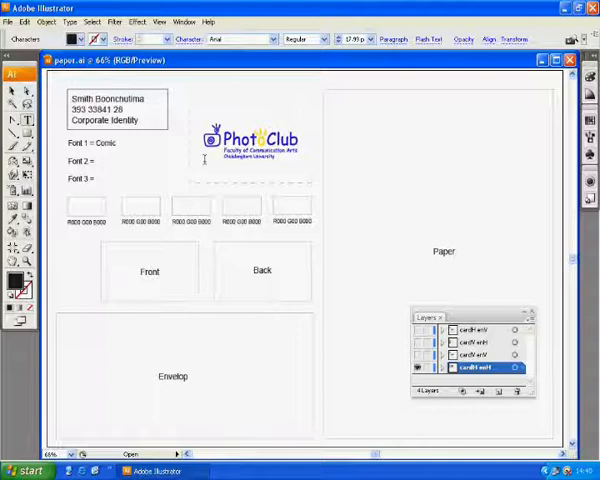
type("Sans MS")
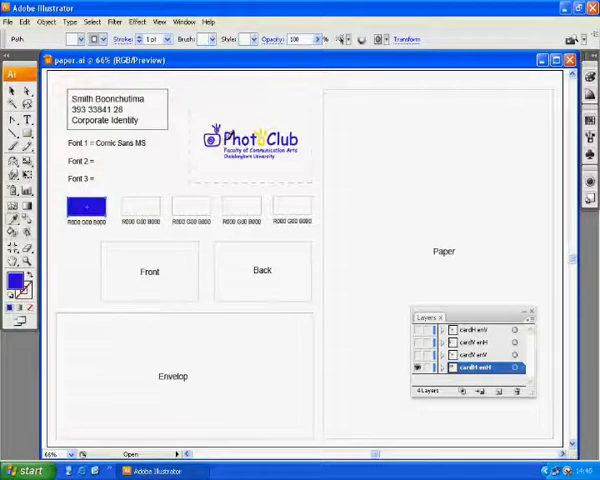
Fill the second colour swatch box yellow
left_click(140, 207)
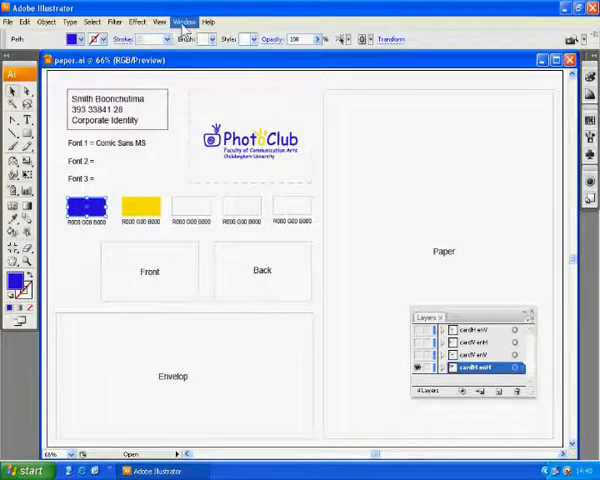
left_click(181, 20)
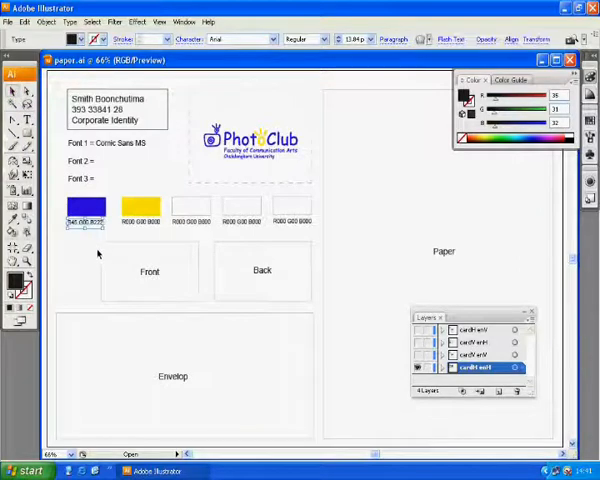
Edit the RGB code label beneath the blue swatch
left_click(140, 207)
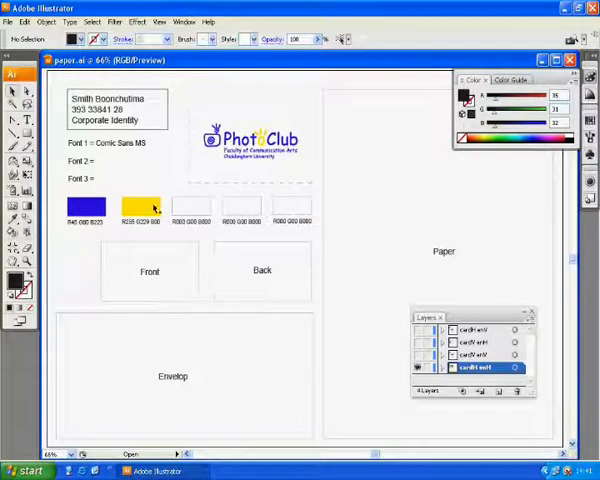
mouse_move(220, 157)
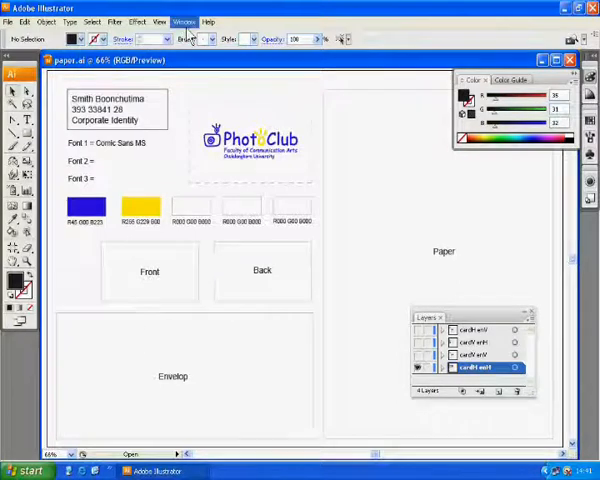
Bring up the Window menu's panel list to continue on the remaining swatches
left_click(182, 21)
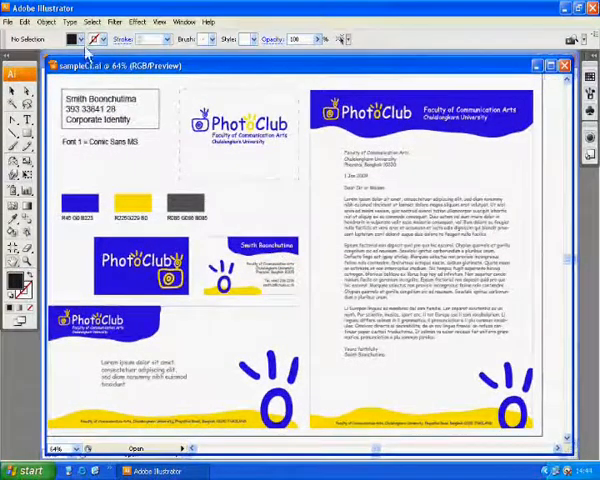
Begin Save As, taking the logo .ai file's name as the new filename
left_click(11, 22)
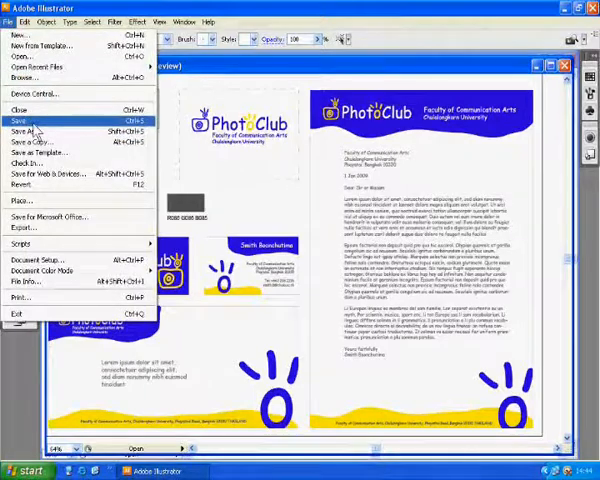
left_click(28, 131)
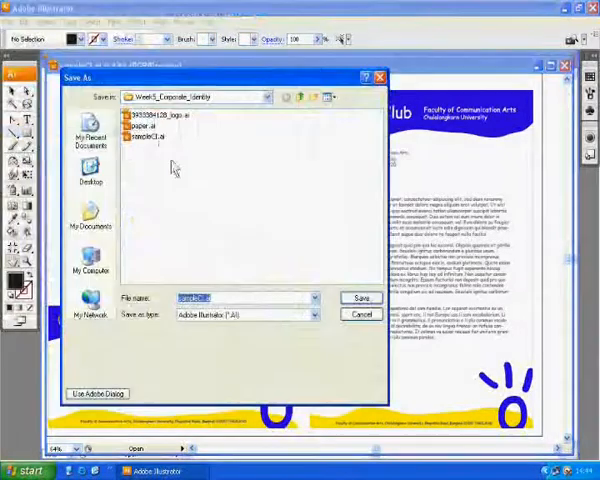
left_click(160, 115)
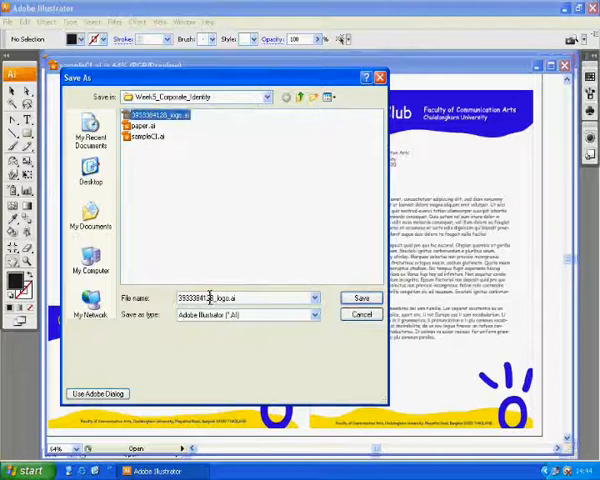